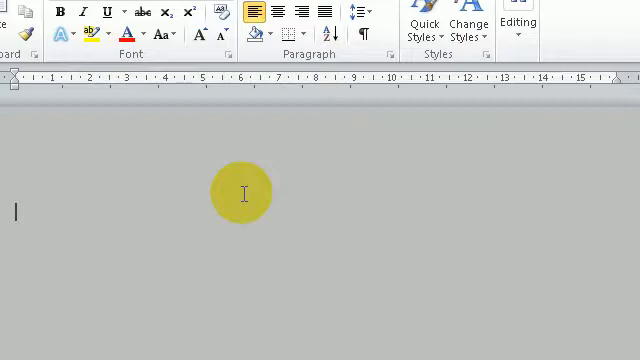
mouse_move(218, 268)
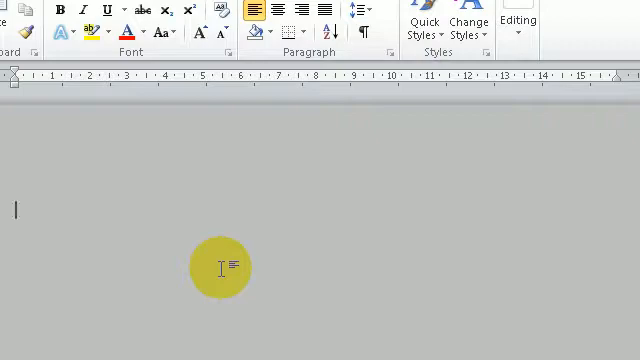
- Dictate the greeting and the sentence on Dragon's accuracy being 'quite impressive', ending with a full stop
text(Hello my name is Mark, and I am here today to tell you again about the wonders of using Dragon NaturallySpeaking software.)
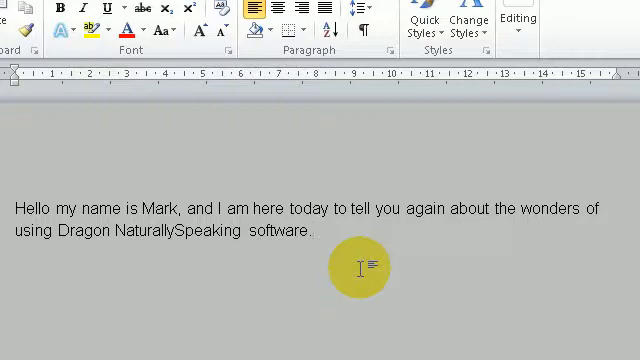
text(As you can see, the accuracy of Dragon is quite impressive)
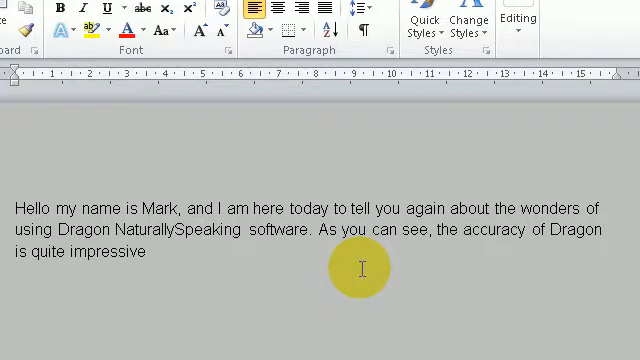
text(.)
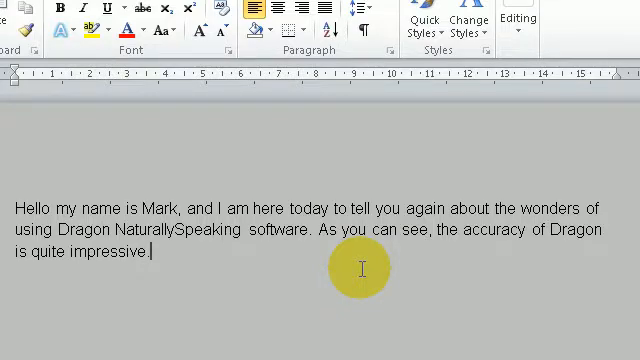
text(.)
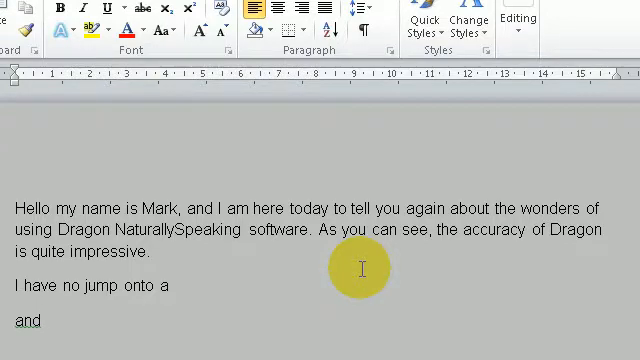
- Undo the misrecognised words and dictate 'I have no jump onto a new line'
key(ctrl+z)
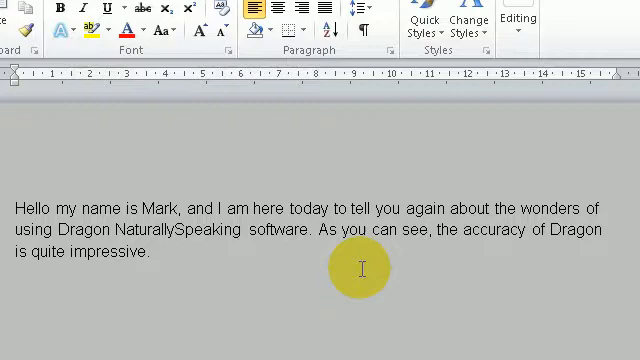
text(I have no jump onto a new)
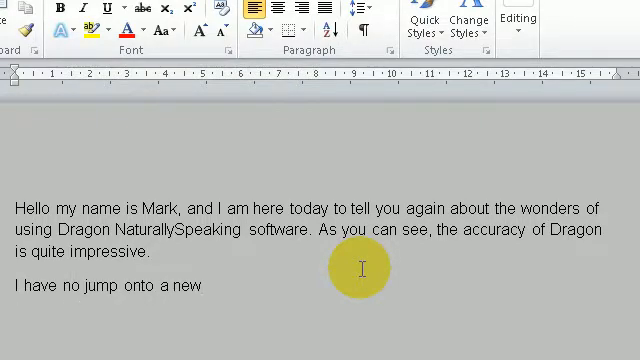
text(line)
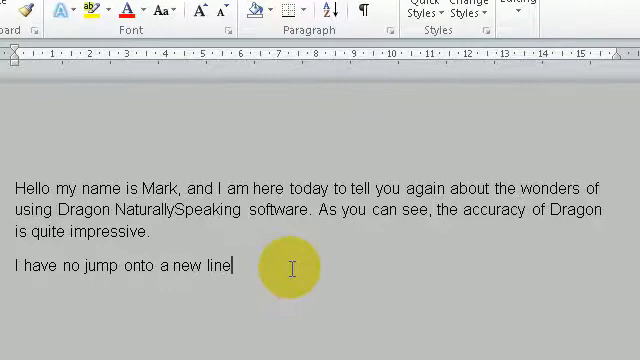
mouse_move(296, 210)
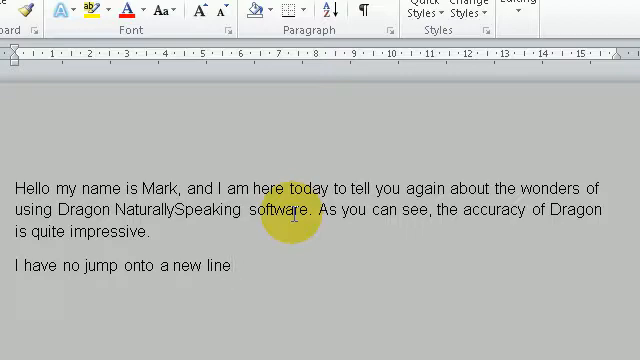
- Add the paragraph 'Some of the other benefits of using this software would include:'
click(232, 266)
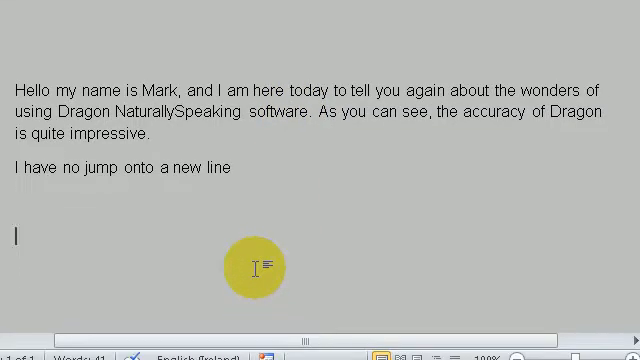
text(Some of the other benefits of using this software would include)
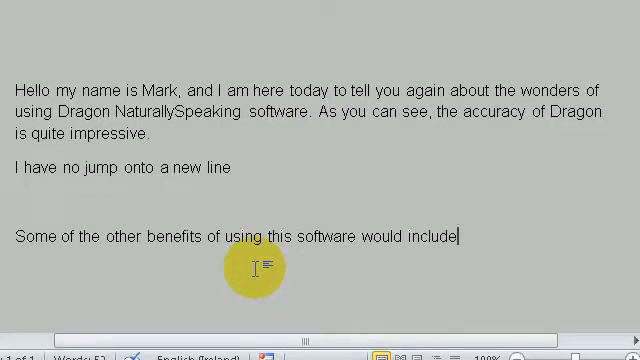
text(:)
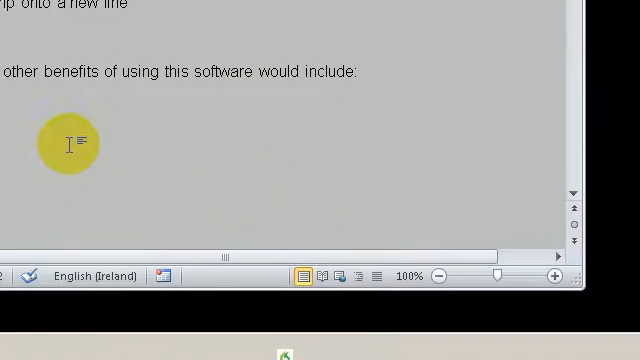
- Start a numbered list with item 1 'it is three times faster than typing'
click(398, 276)
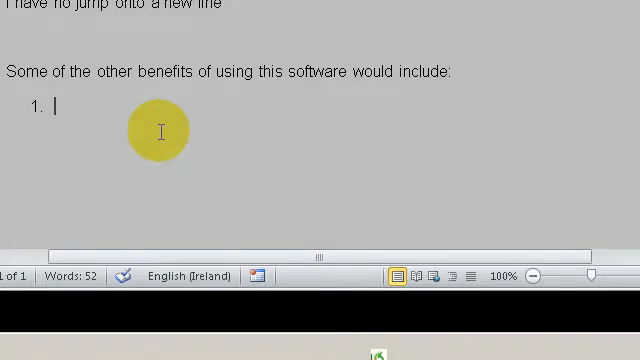
text(it is three times faster than typing.)
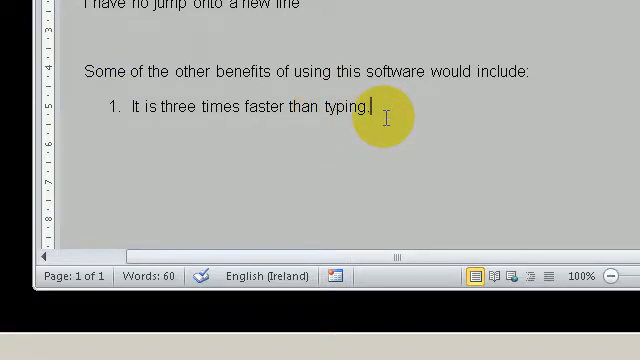
- Fix the end of item 1 so it finishes with a full stop
scroll(up, 3)
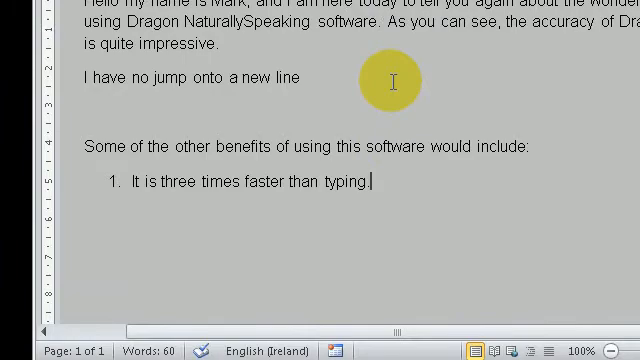
scroll(up, 3)
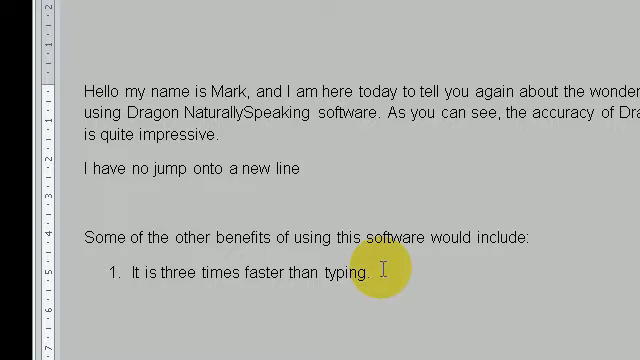
key(Backspace)
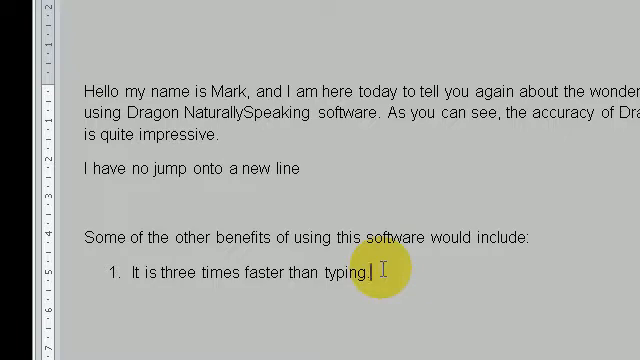
text(.)
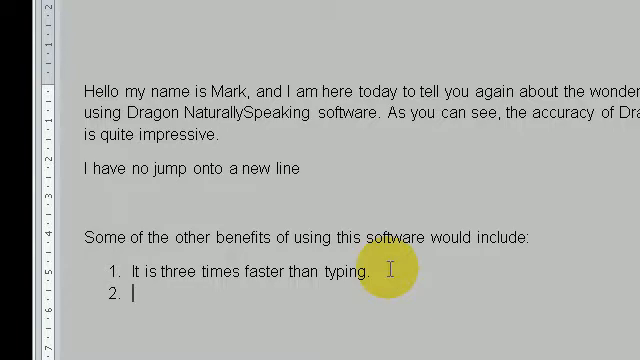
- Dictate item 2 about benefits in writing up essays and assignments, ending 'etc. etc.'
text(Some of the other benefits of using this)
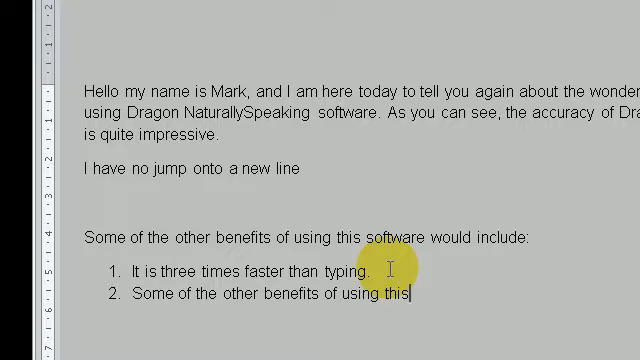
text(would be in the form of writing up essays and assignments)
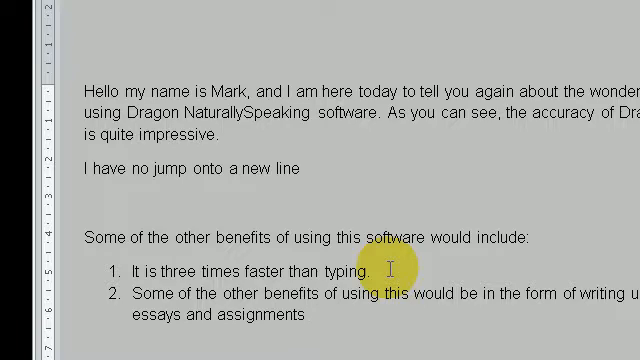
text(etc. etc.)
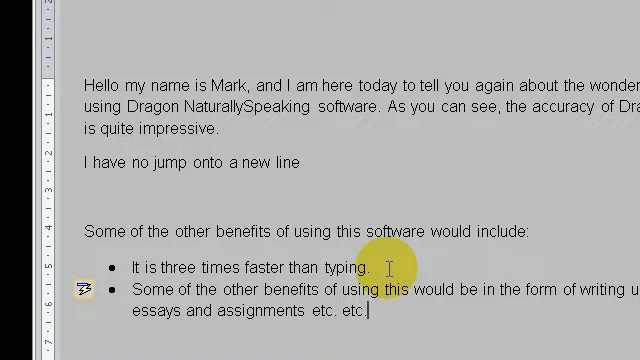
mouse_move(462, 144)
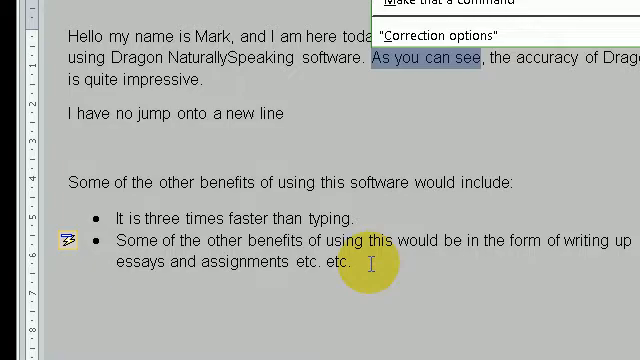
mouse_move(472, 88)
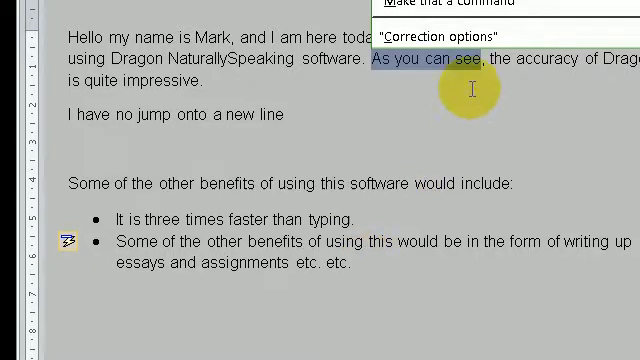